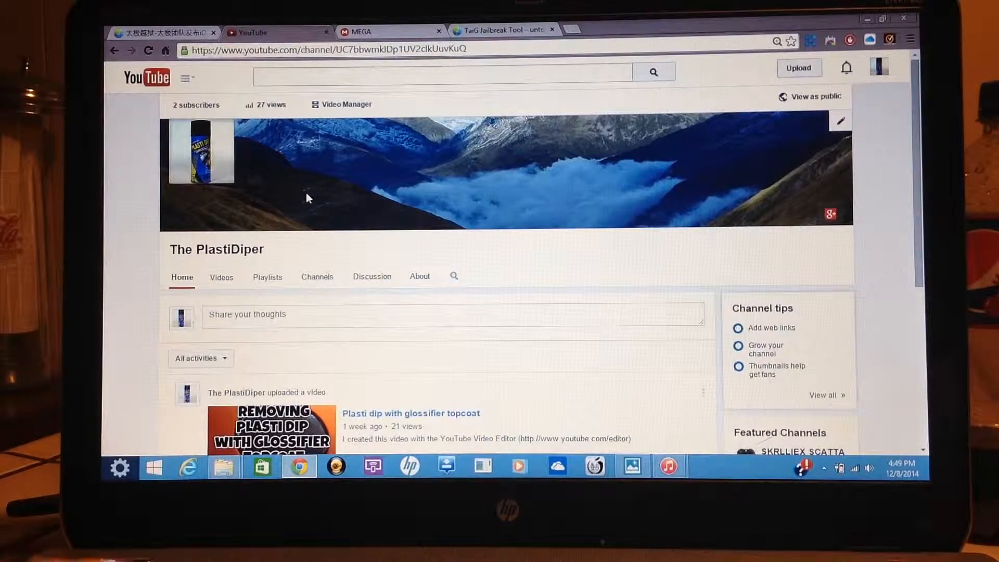
pyautogui.moveTo(383, 302)
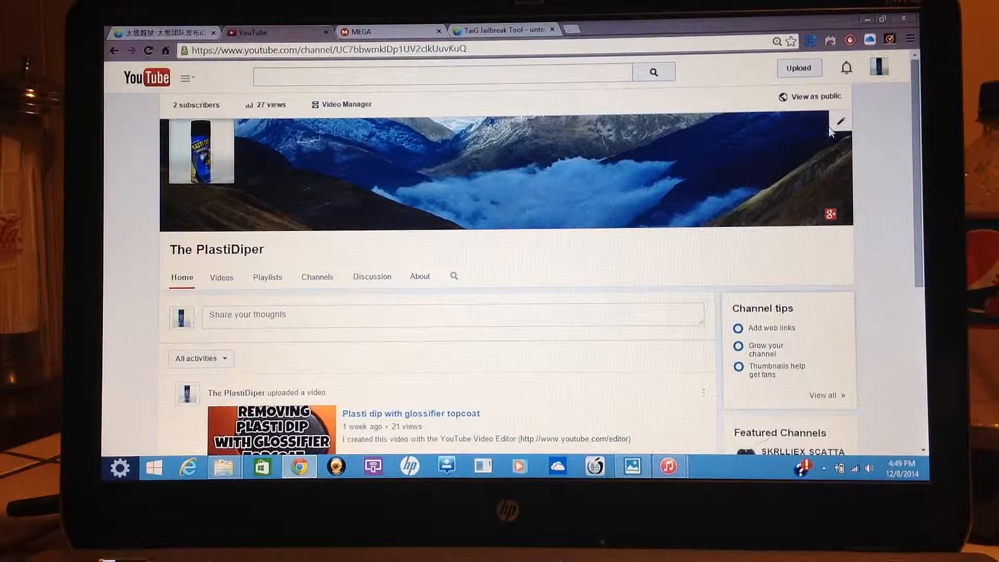
pyautogui.scroll(-3)
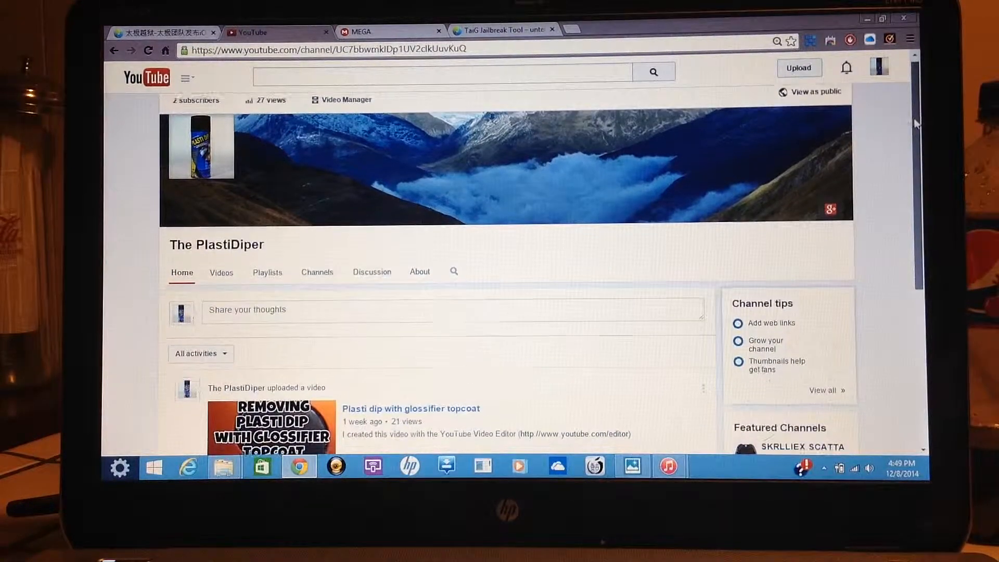
pyautogui.scroll(-3)
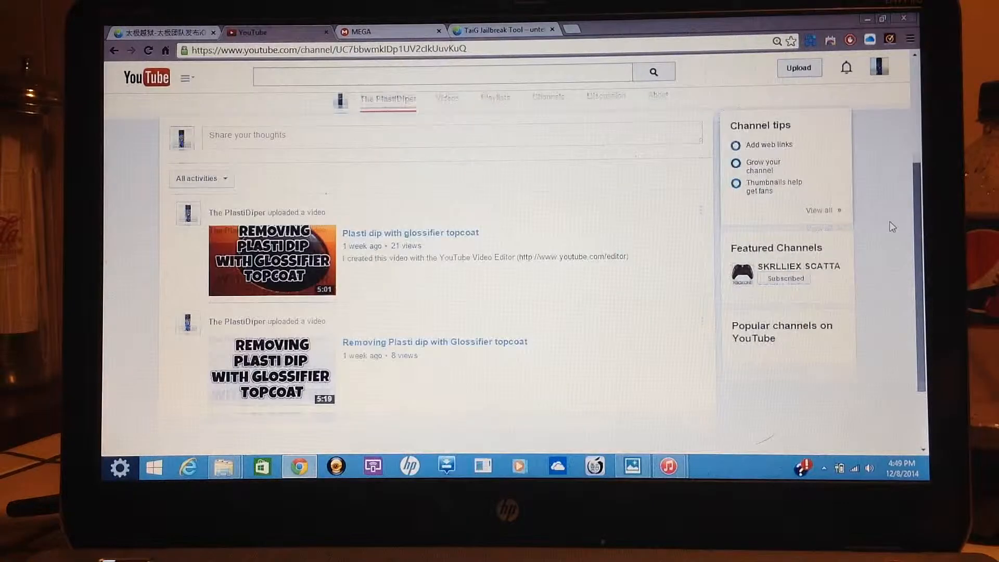
pyautogui.scroll(3)
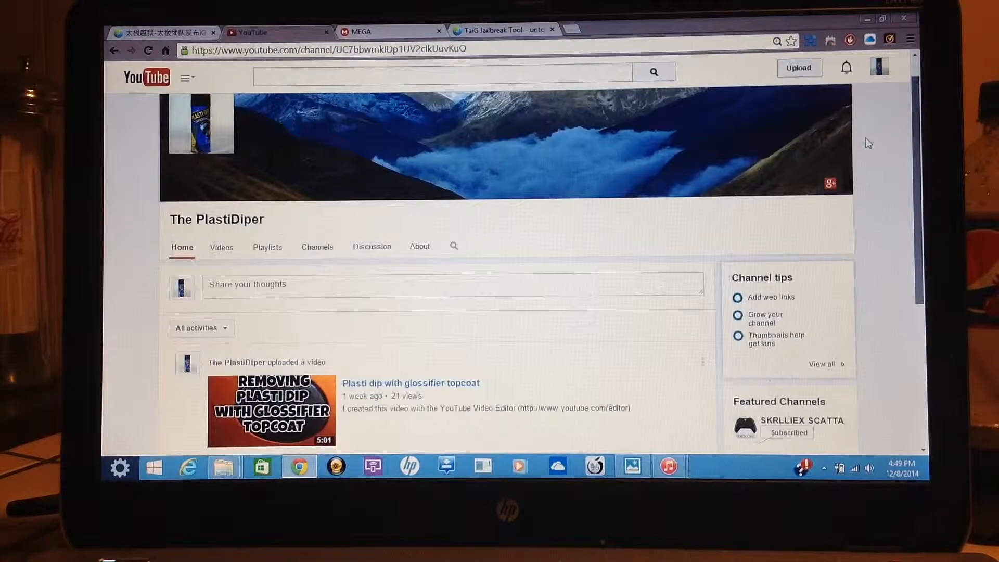
pyautogui.scroll(3)
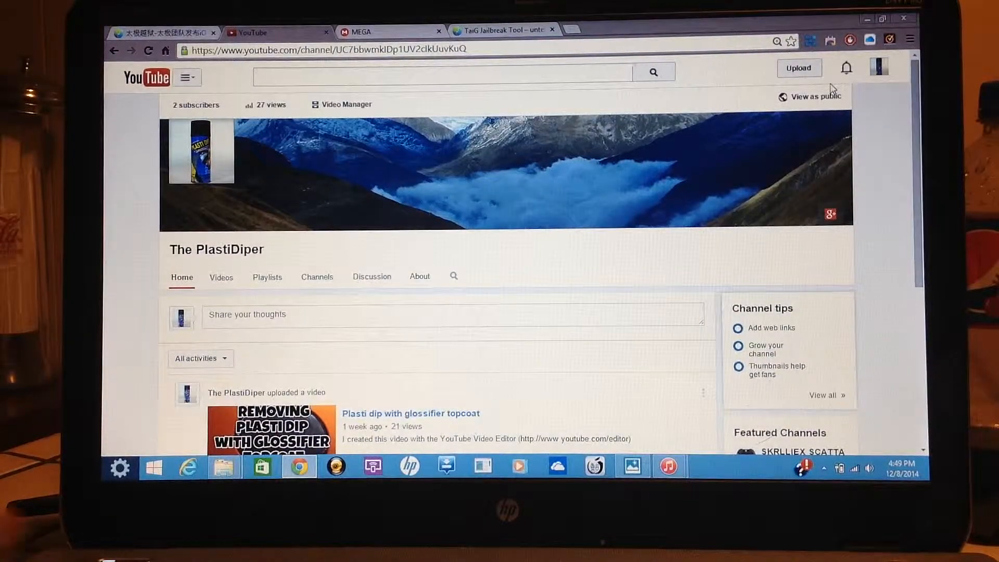